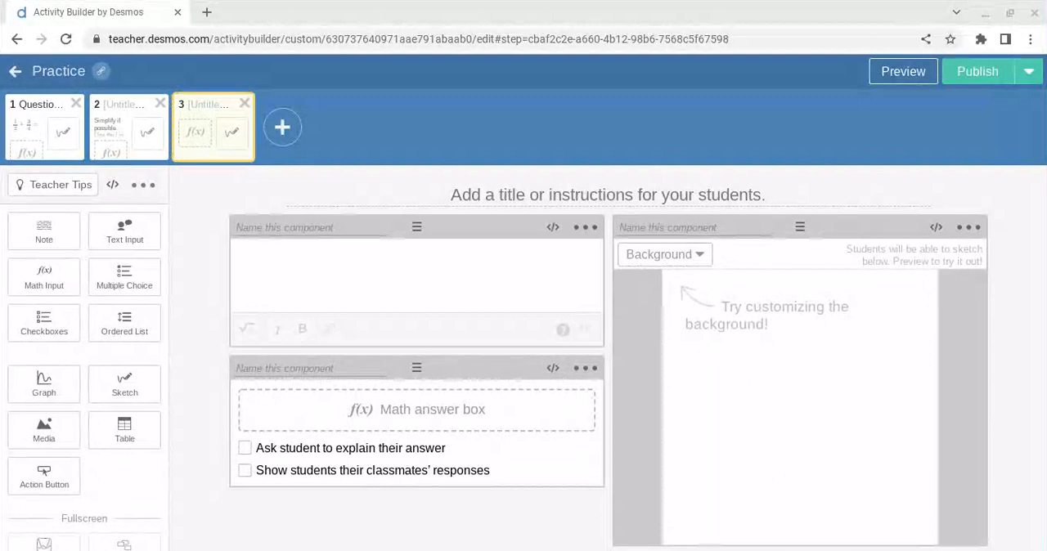
Type the fraction sum 1/2 + 3/4 = into the empty note
{"action": "left_click", "coordinate": [415, 275]}
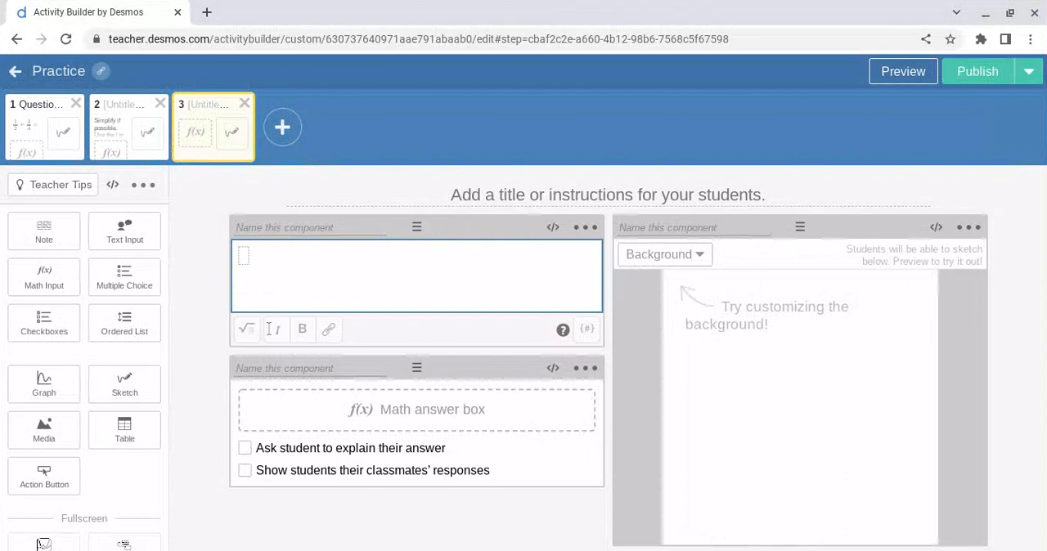
{"action": "type", "text": "1/2"}
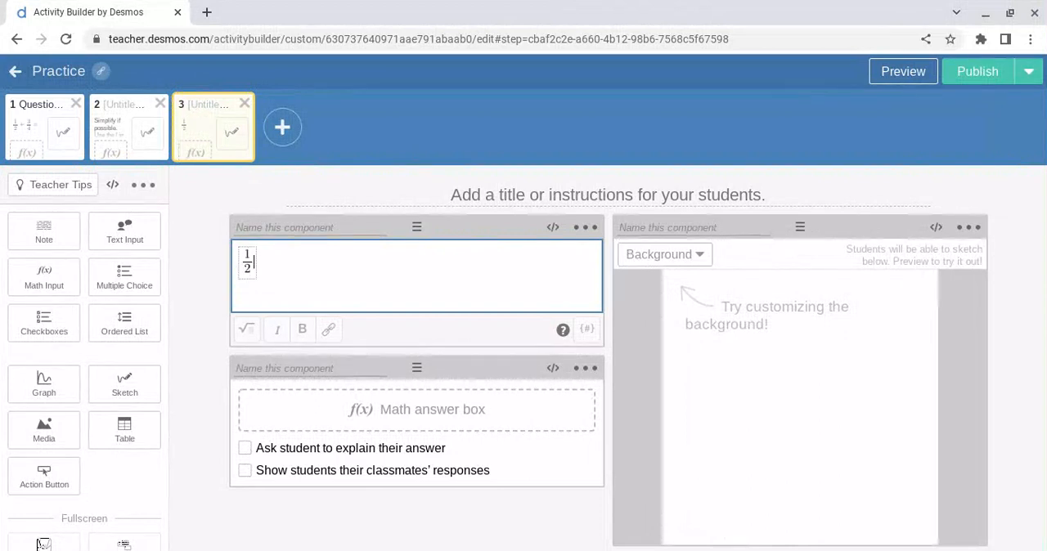
{"action": "type", "text": "+3/4"}
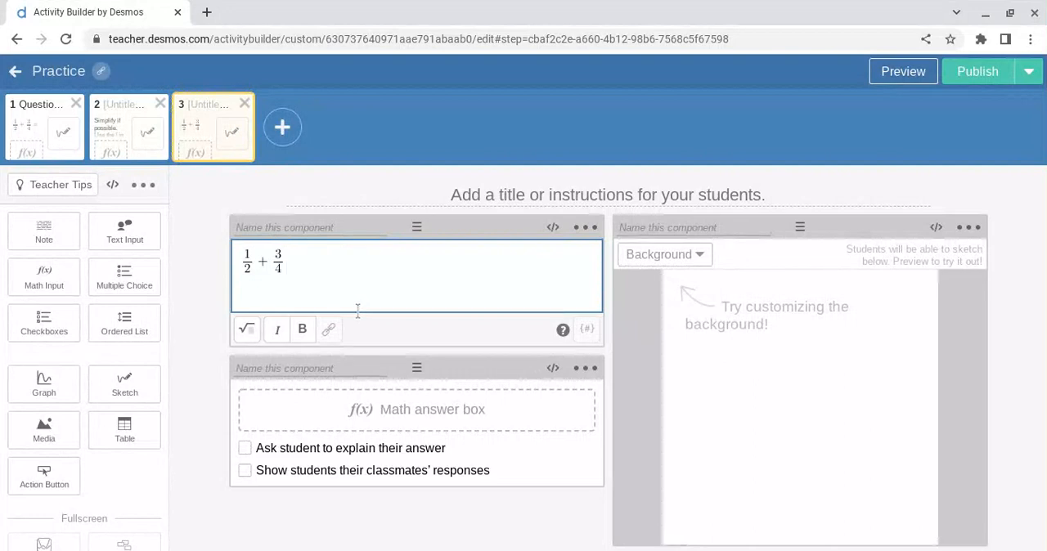
{"action": "type", "text": "="}
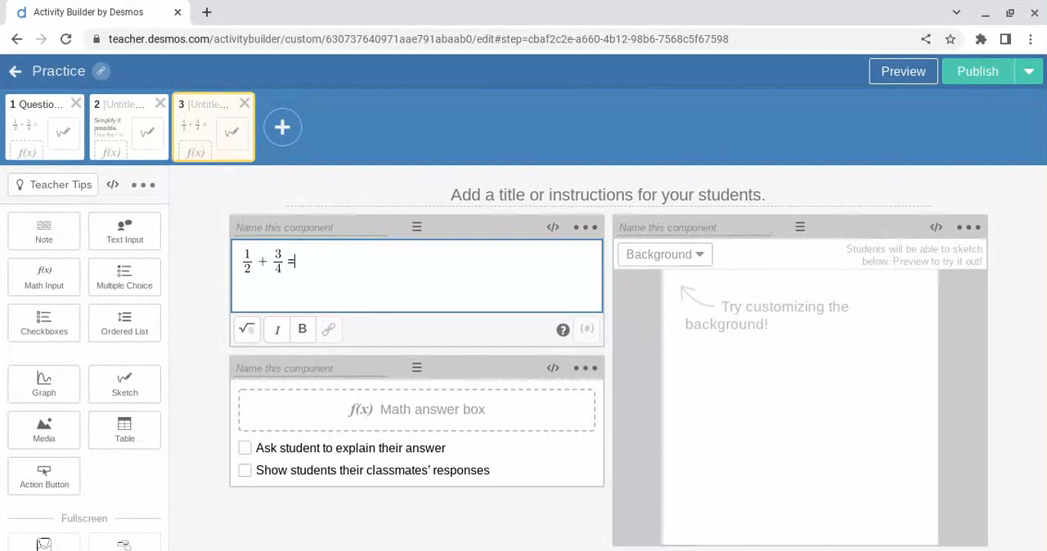
{"action": "mouse_move", "coordinate": [746, 369]}
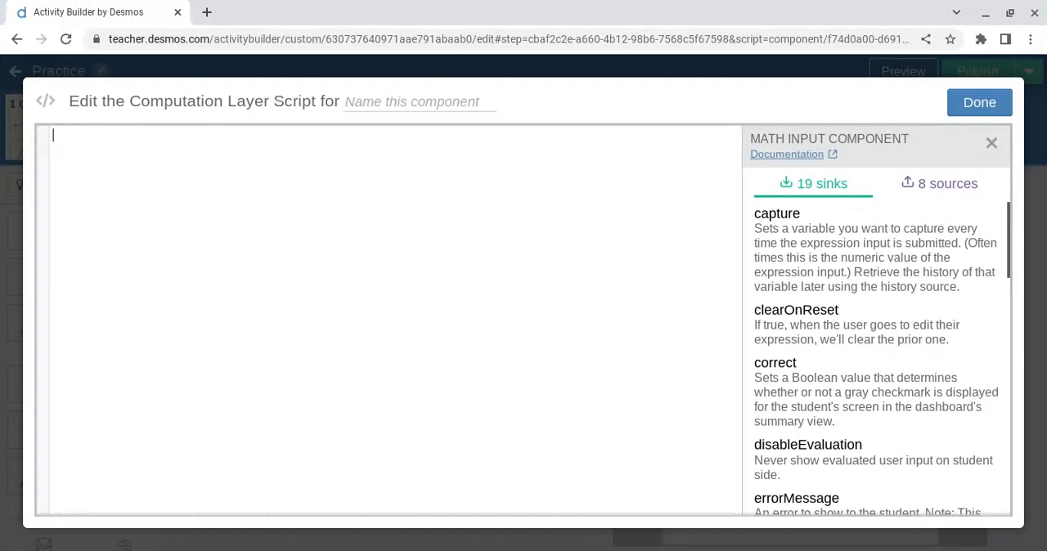
Write correct: this.numericValue>1.24 and this.numericValue<1.26 in the math input's script
{"action": "type", "text": "correct:"}
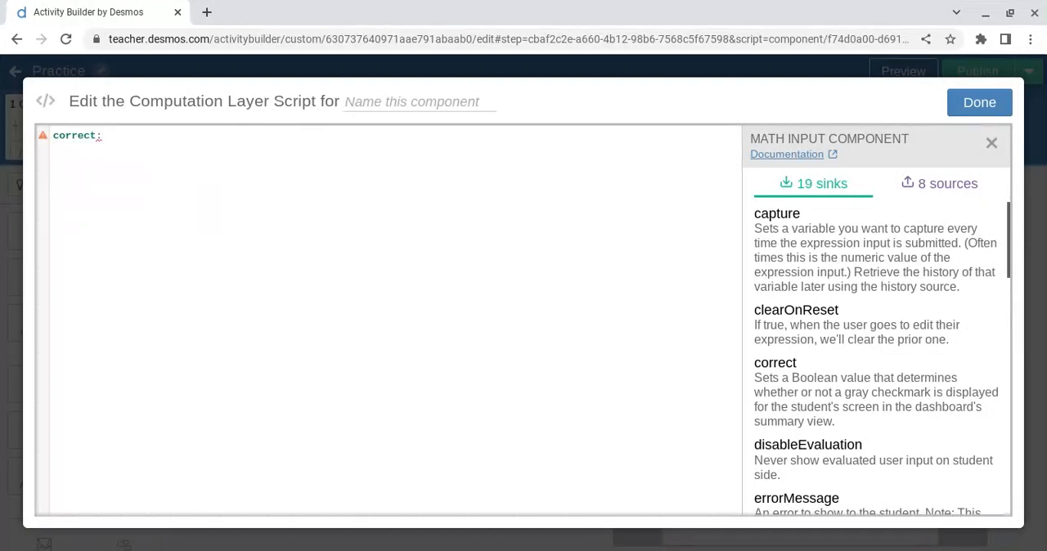
{"action": "type", "text": "this.n"}
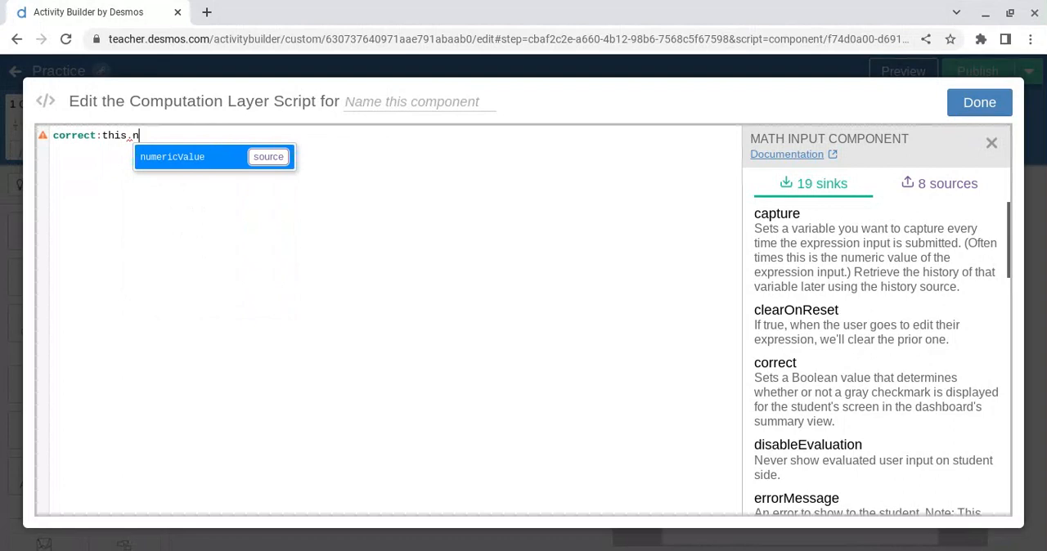
{"action": "left_click", "coordinate": [173, 156]}
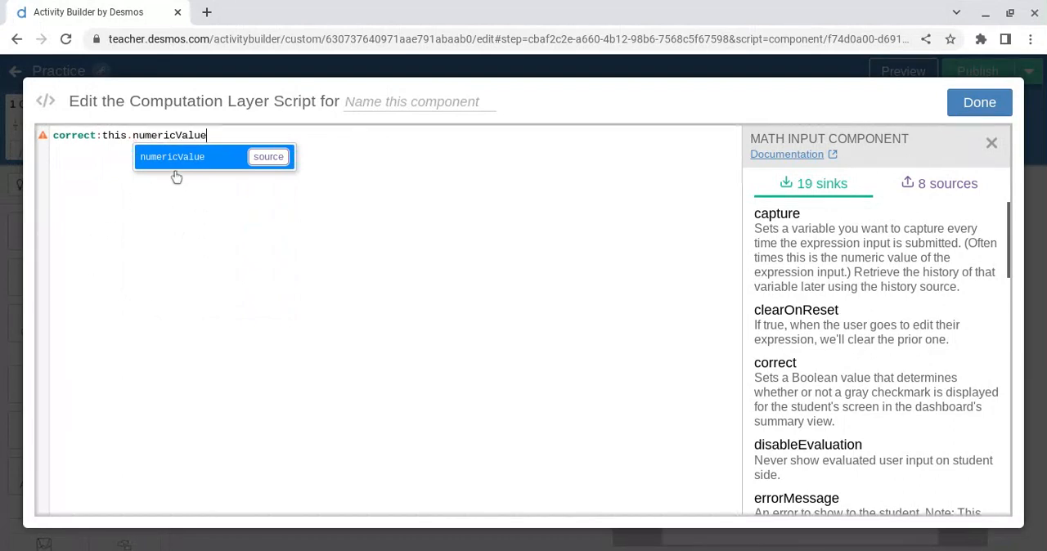
{"action": "type", "text": ">1."}
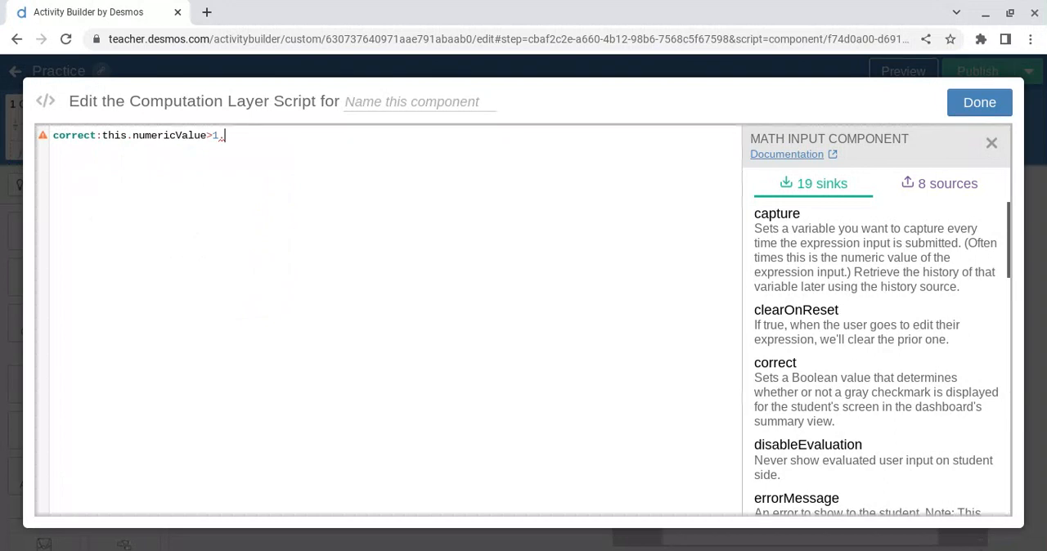
{"action": "type", "text": "24 and"}
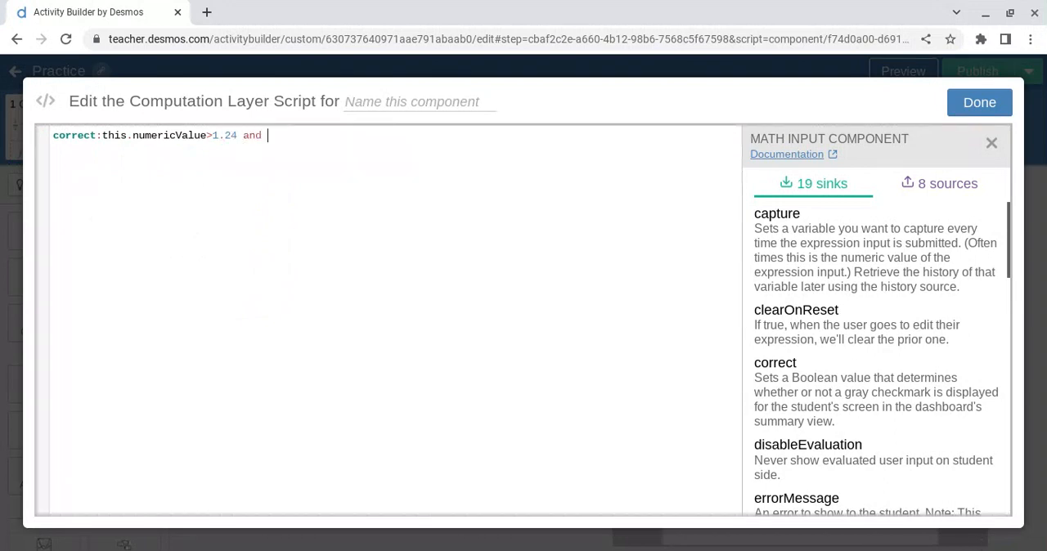
{"action": "type", "text": "this."}
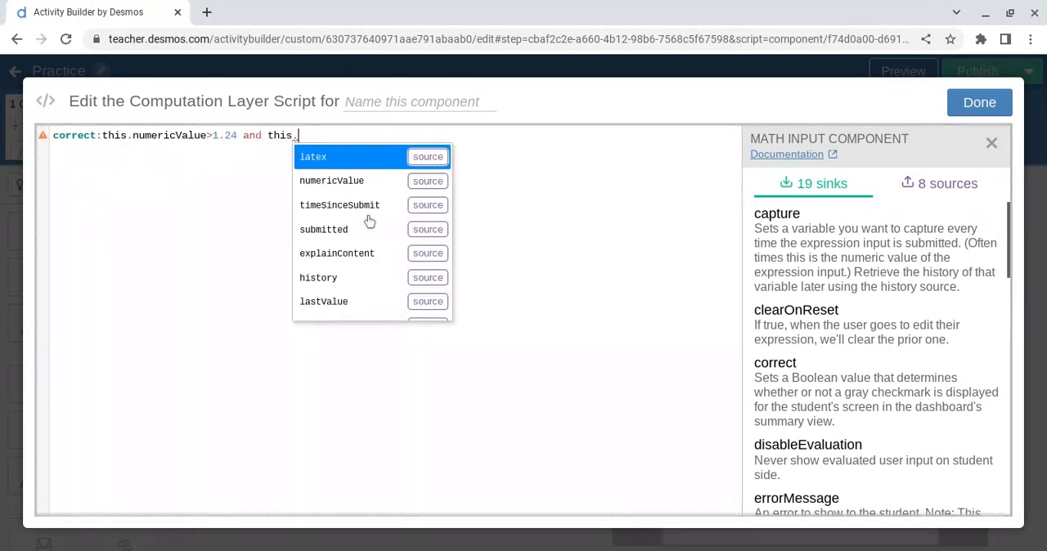
{"action": "type", "text": "numericValue<"}
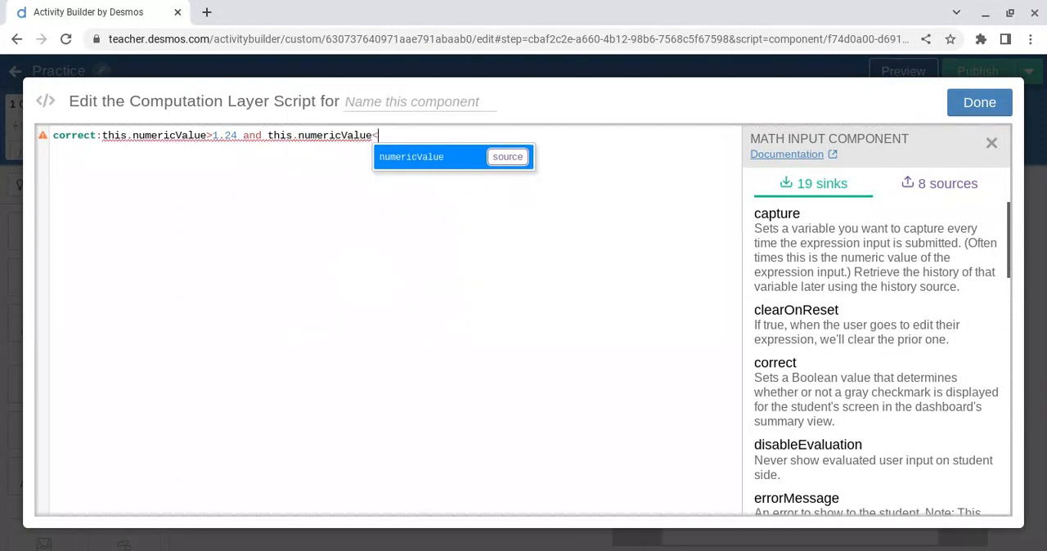
{"action": "type", "text": "1.26"}
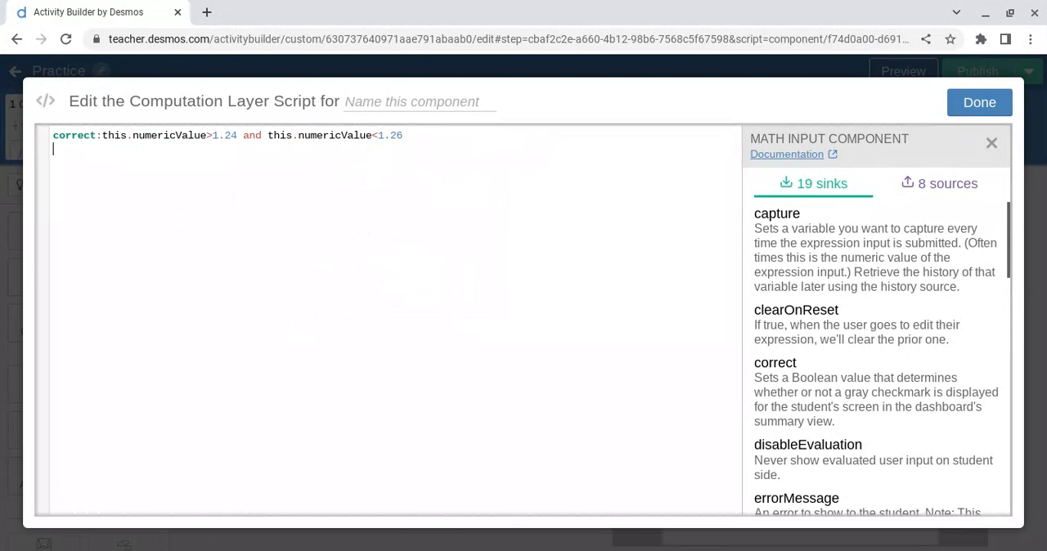
Add check4=this.numericValue>1.24 and this.numericValue<1.26, then close the script editor
{"action": "type", "text": "check"}
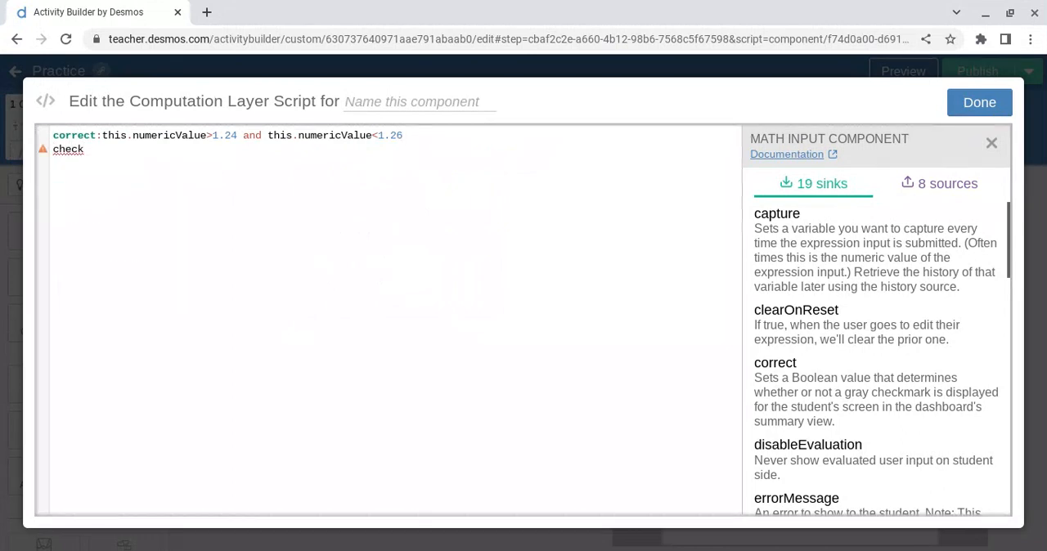
{"action": "type", "text": "4"}
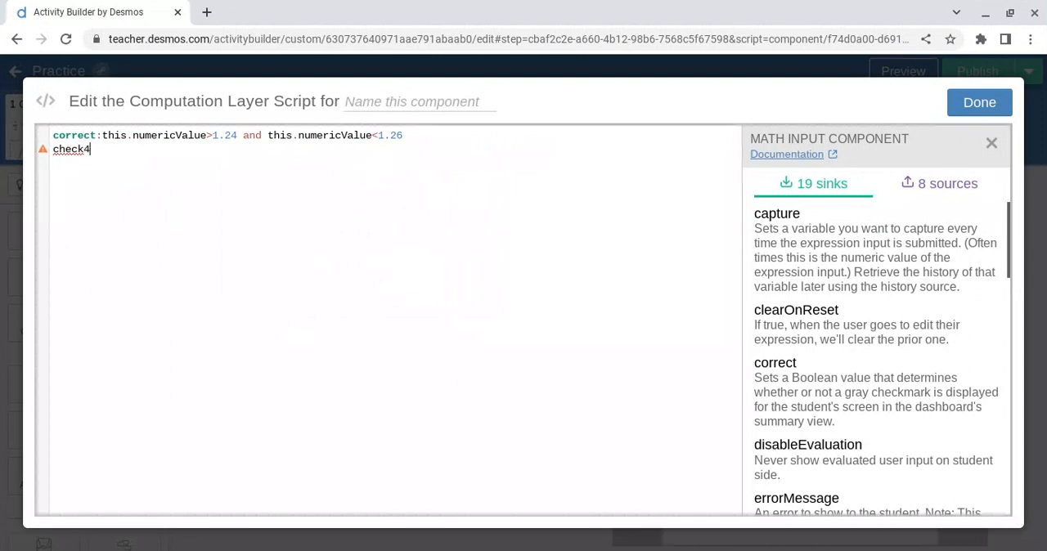
{"action": "type", "text": "=this"}
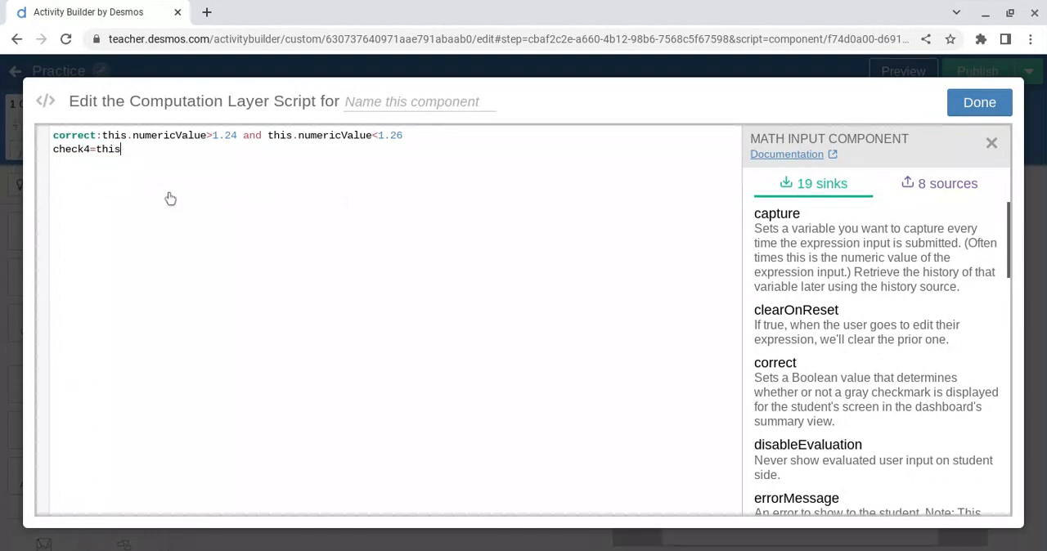
{"action": "type", "text": ".numericValue>"}
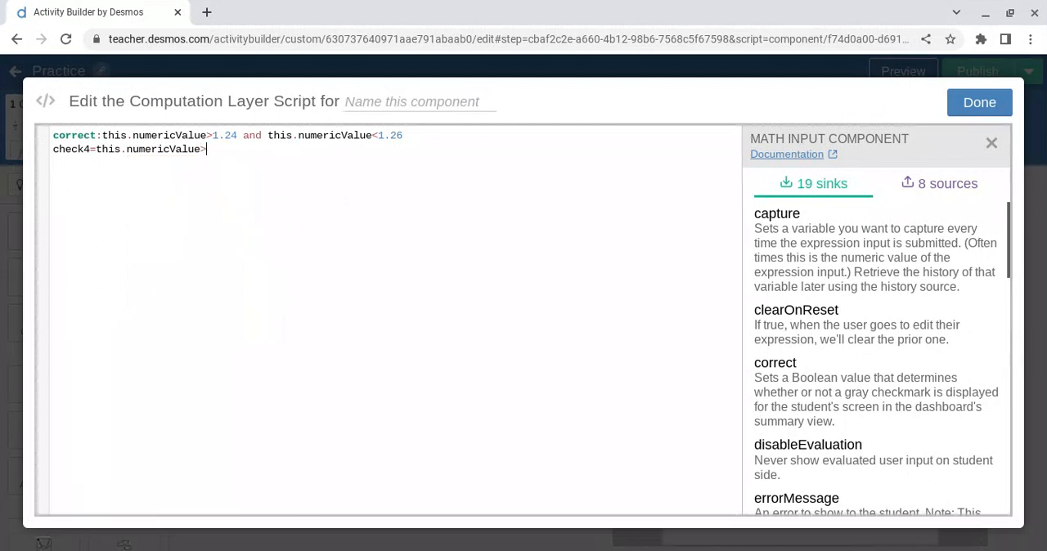
{"action": "type", "text": "1.24 and"}
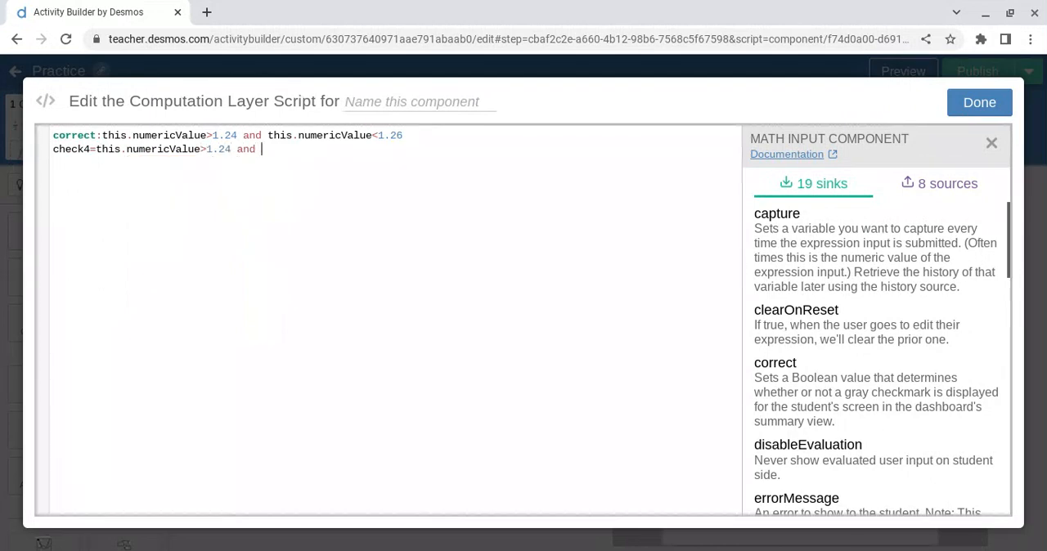
{"action": "type", "text": "this.n"}
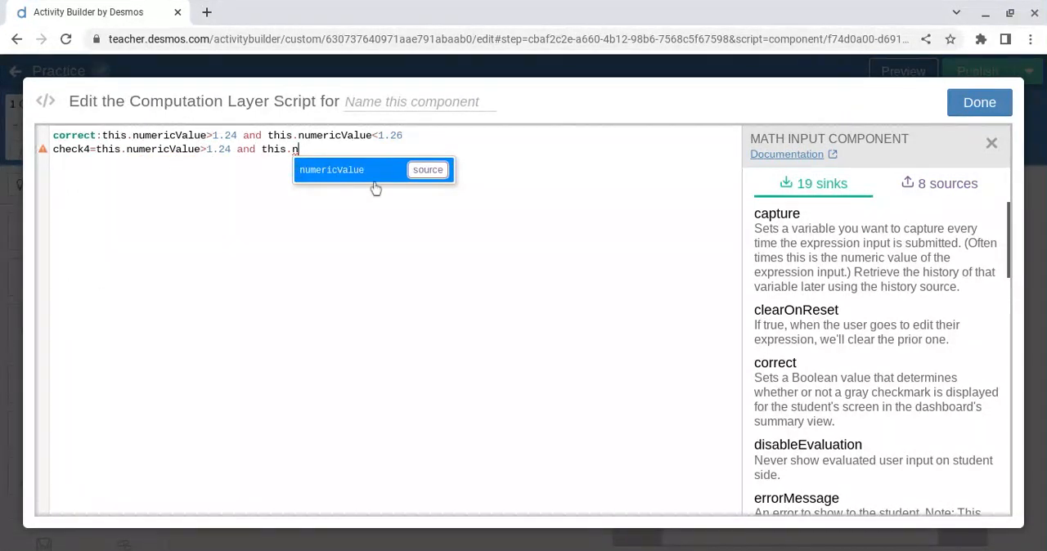
{"action": "type", "text": "umericValue<1"}
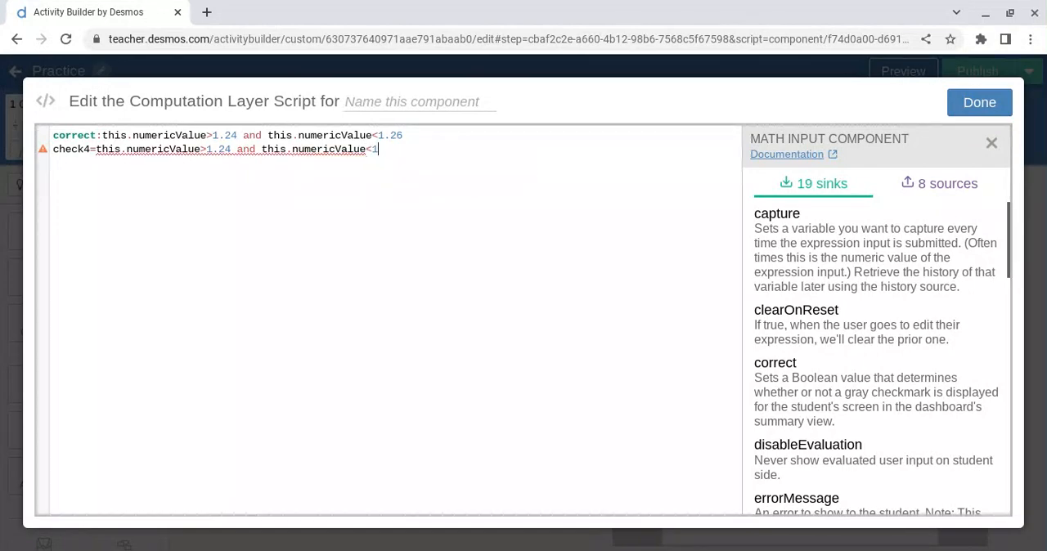
{"action": "type", "text": ".26"}
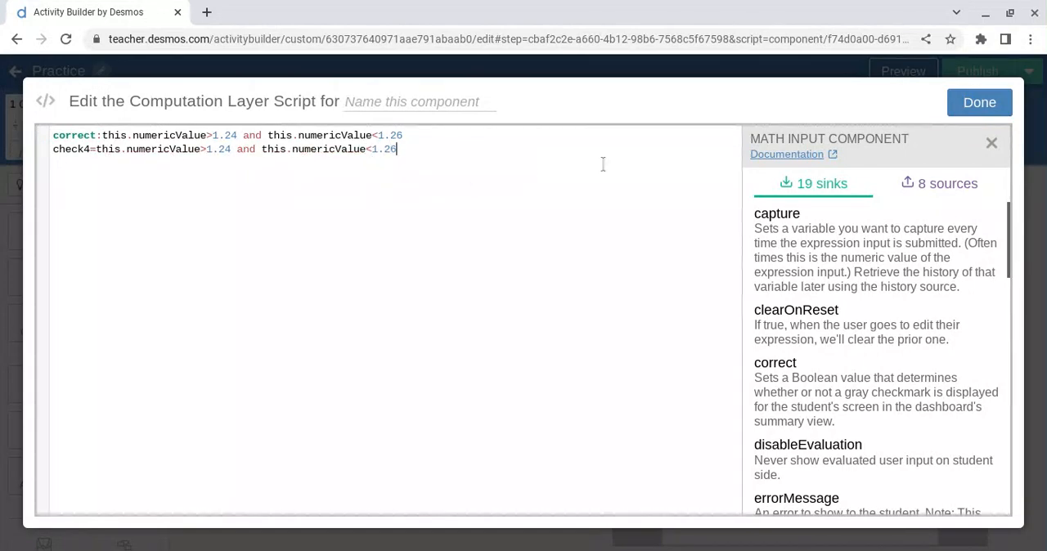
{"action": "left_click", "coordinate": [979, 102]}
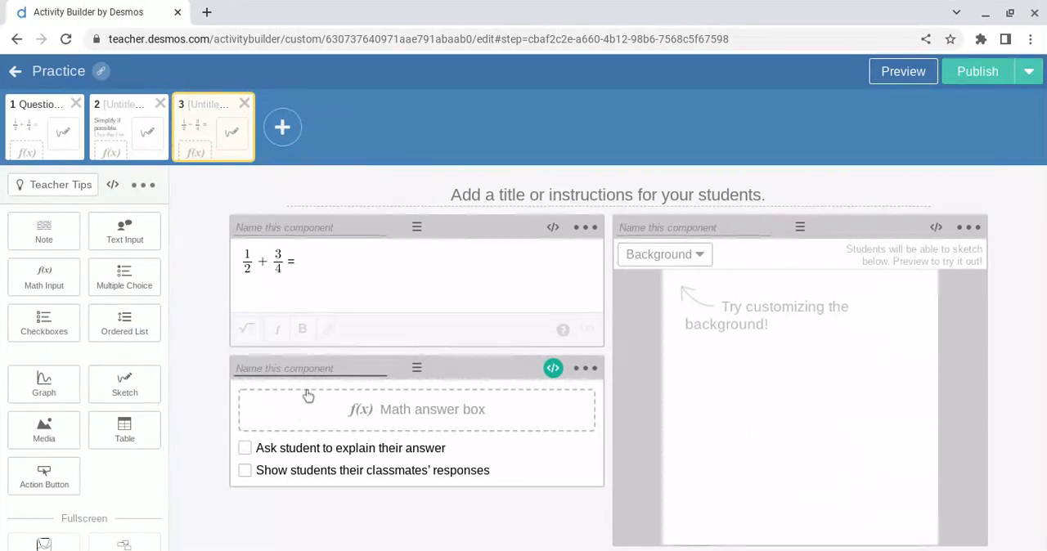
Name the math input 'input4' and add an empty note below it
{"action": "type", "text": "input"}
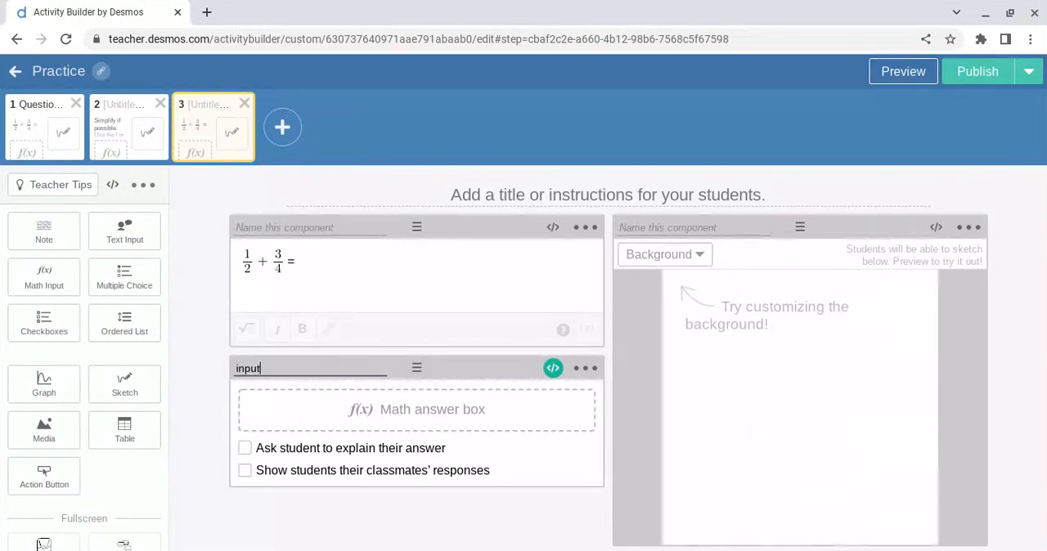
{"action": "type", "text": "4"}
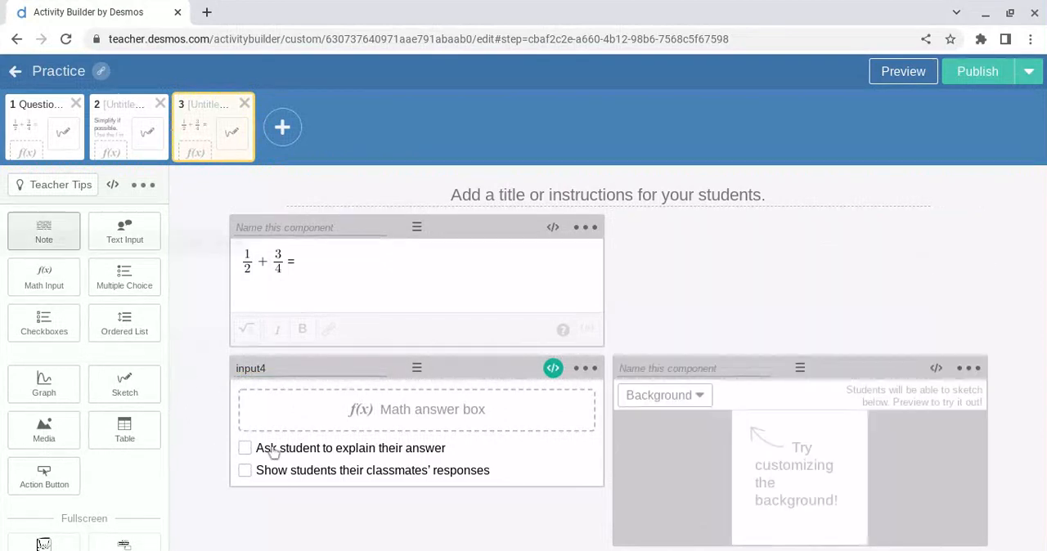
{"action": "scroll", "scroll_direction": "down", "scroll_amount": 3}
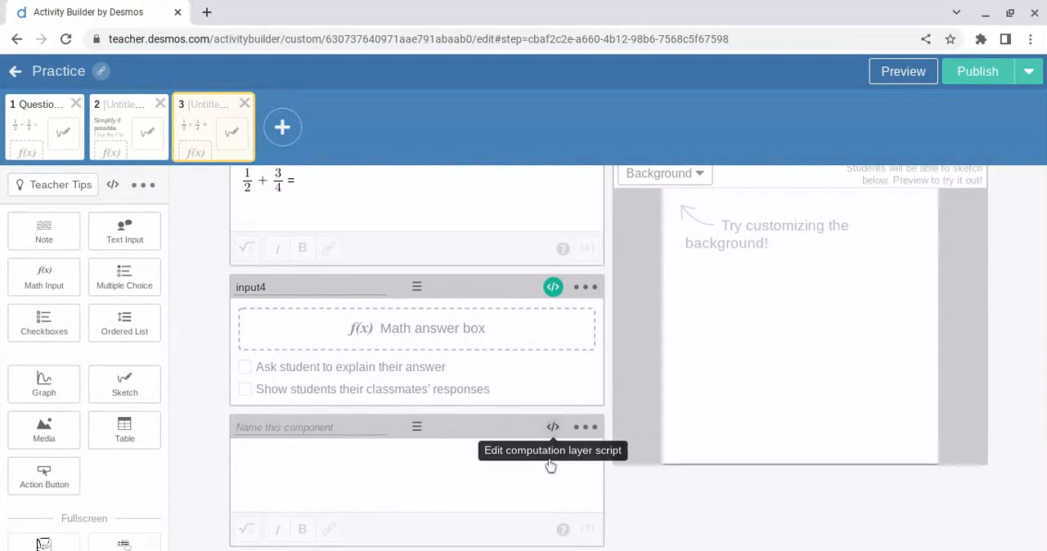
In the note's script, write feedback=when not(input4.submitted) ""
{"action": "left_click", "coordinate": [553, 426]}
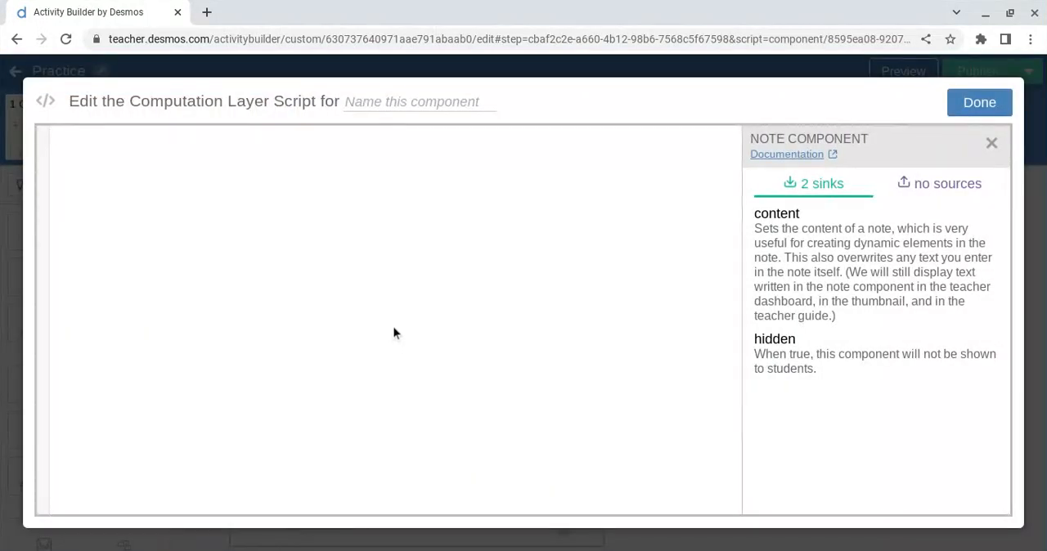
{"action": "type", "text": "feedback"}
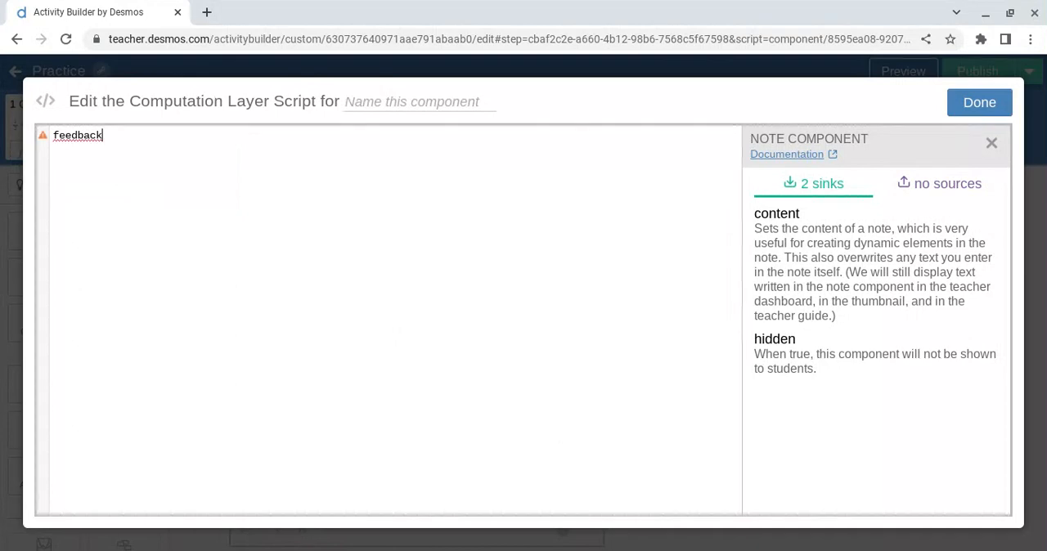
{"action": "type", "text": "=when n"}
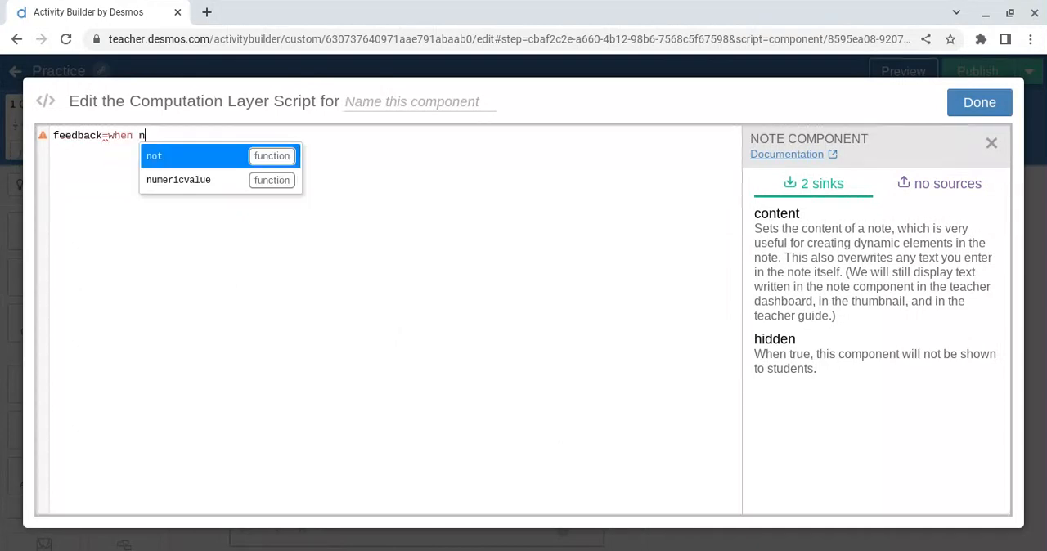
{"action": "left_click", "coordinate": [154, 155]}
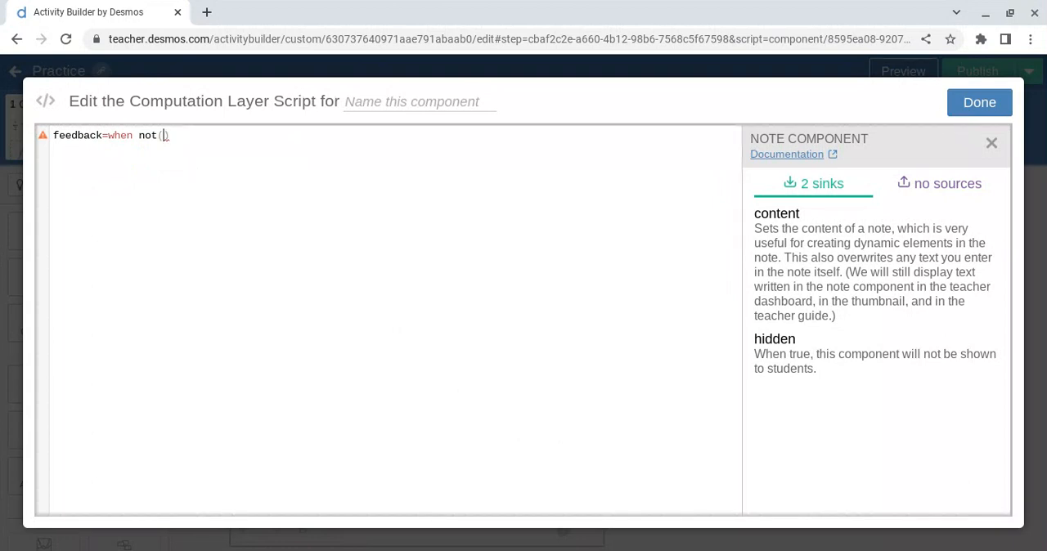
{"action": "type", "text": "input"}
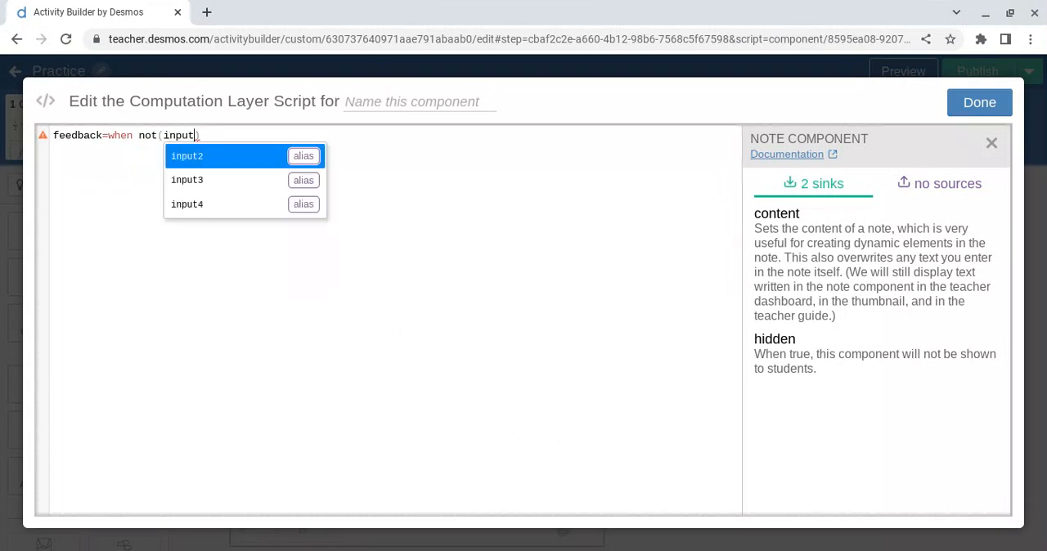
{"action": "mouse_move", "coordinate": [201, 231]}
{"action": "type", "text": "4.su"}
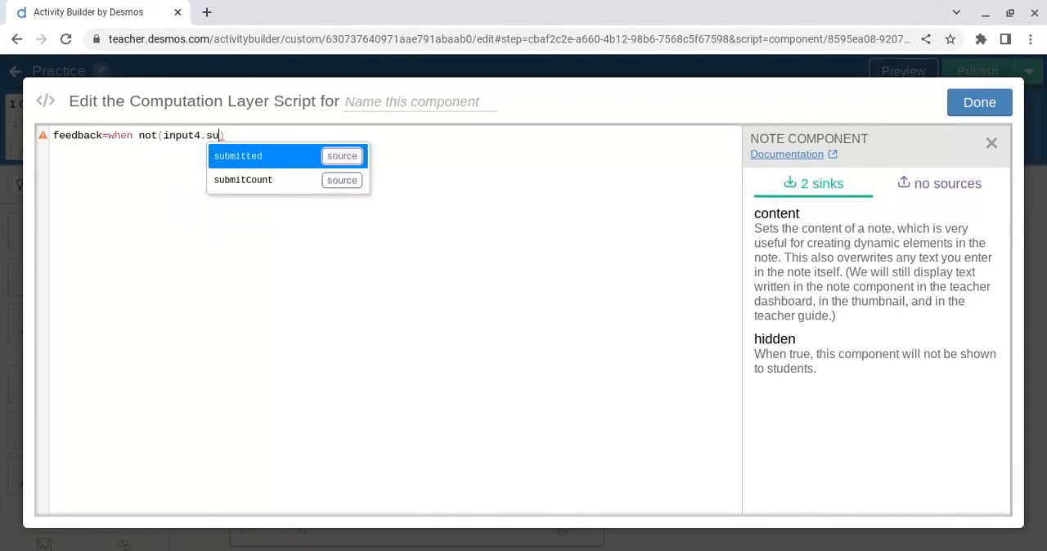
{"action": "left_click", "coordinate": [237, 156]}
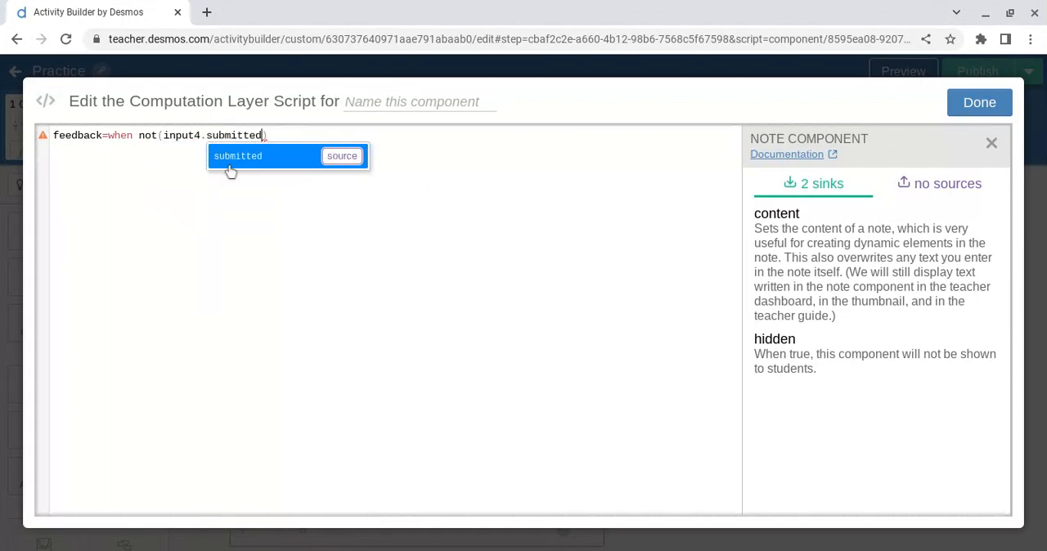
{"action": "left_click", "coordinate": [237, 155]}
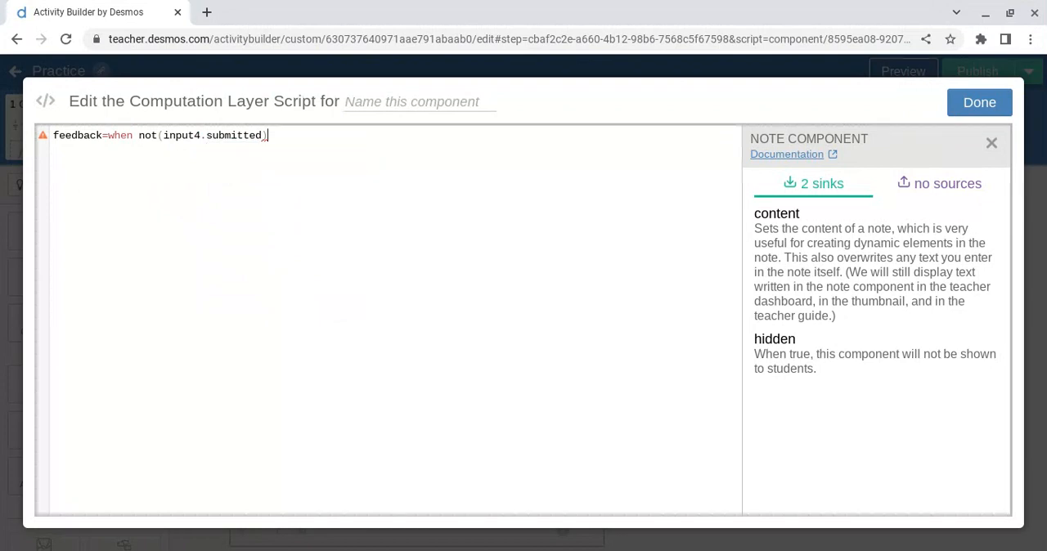
{"action": "type", "text": "\"\""}
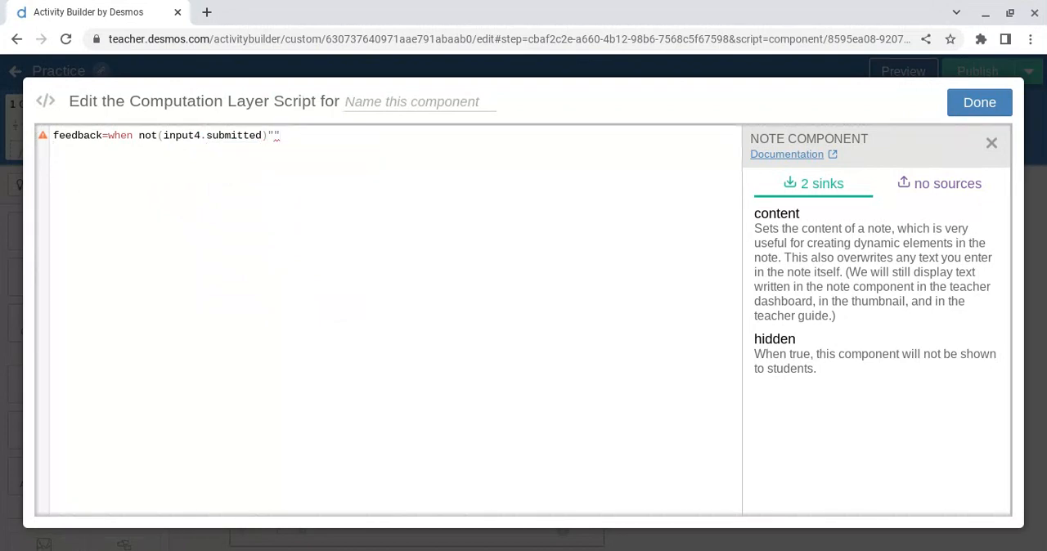
Add the line when input4.script.check4 "Correct" to the feedback script
{"action": "type", "text": "when"}
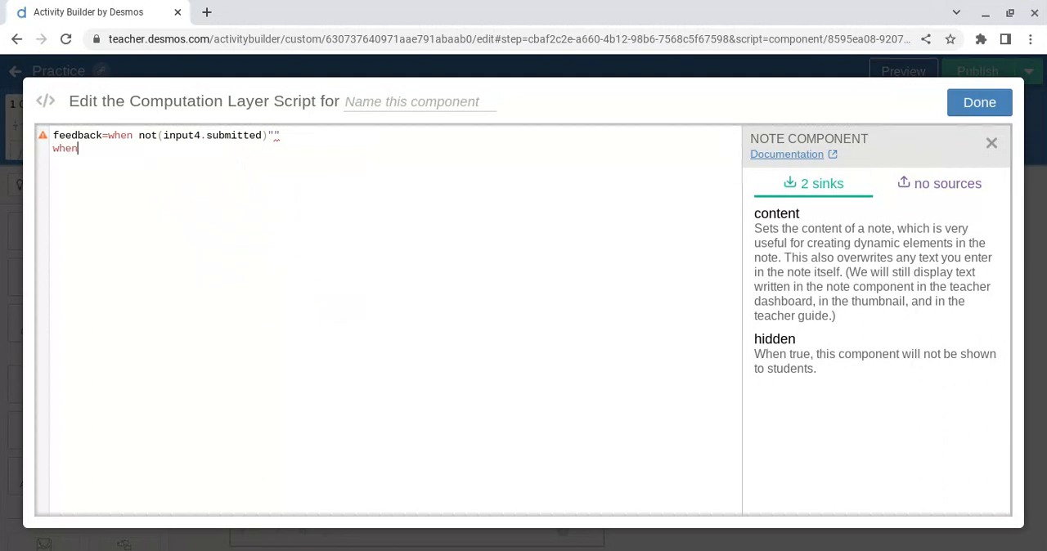
{"action": "type", "text": "inpu"}
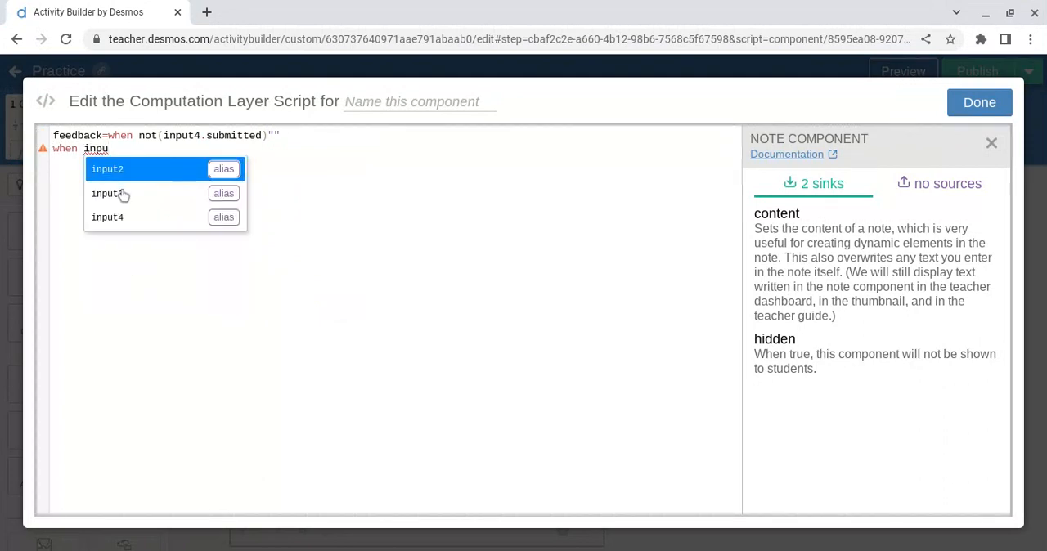
{"action": "type", "text": "t4"}
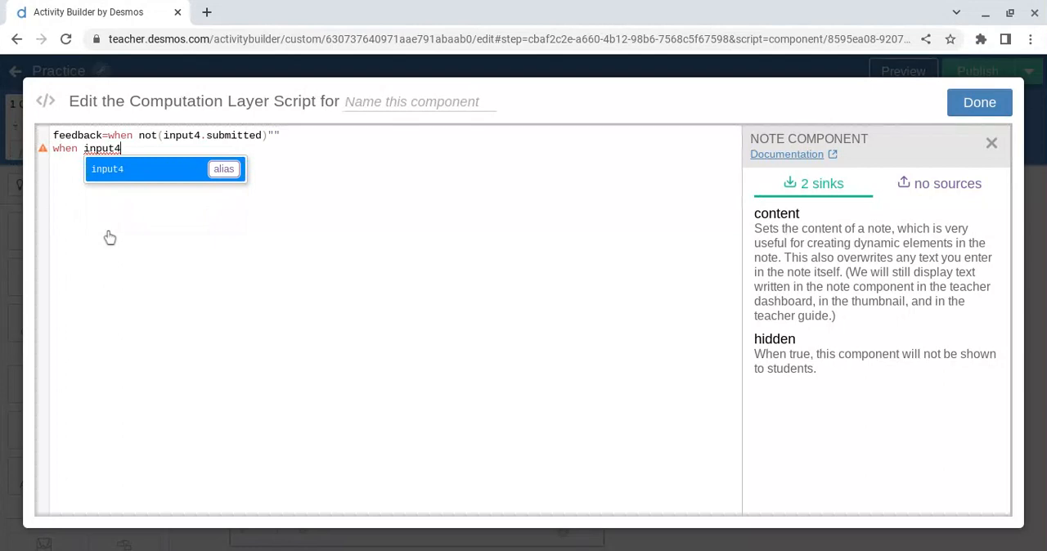
{"action": "type", "text": ".script."}
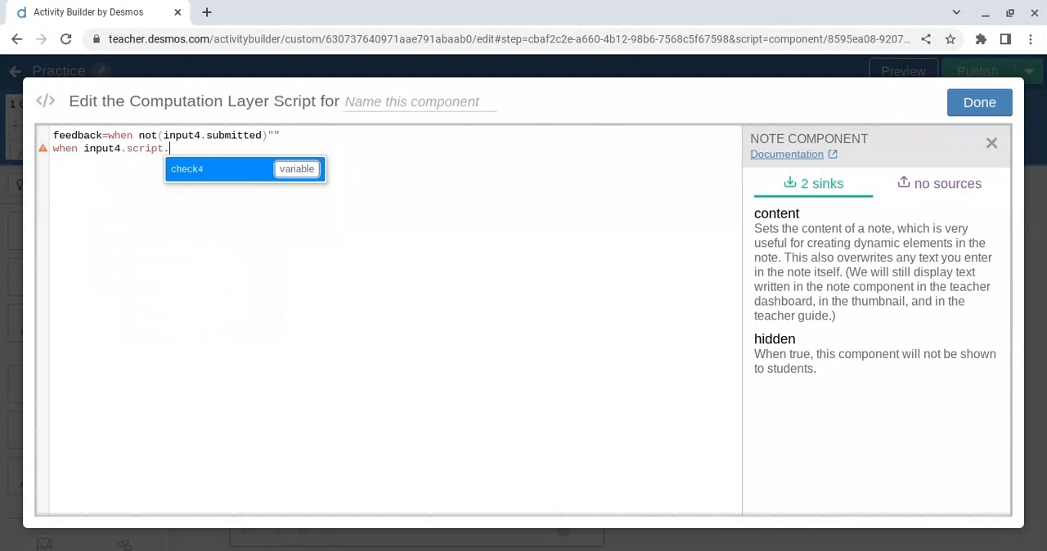
{"action": "left_click", "coordinate": [186, 168]}
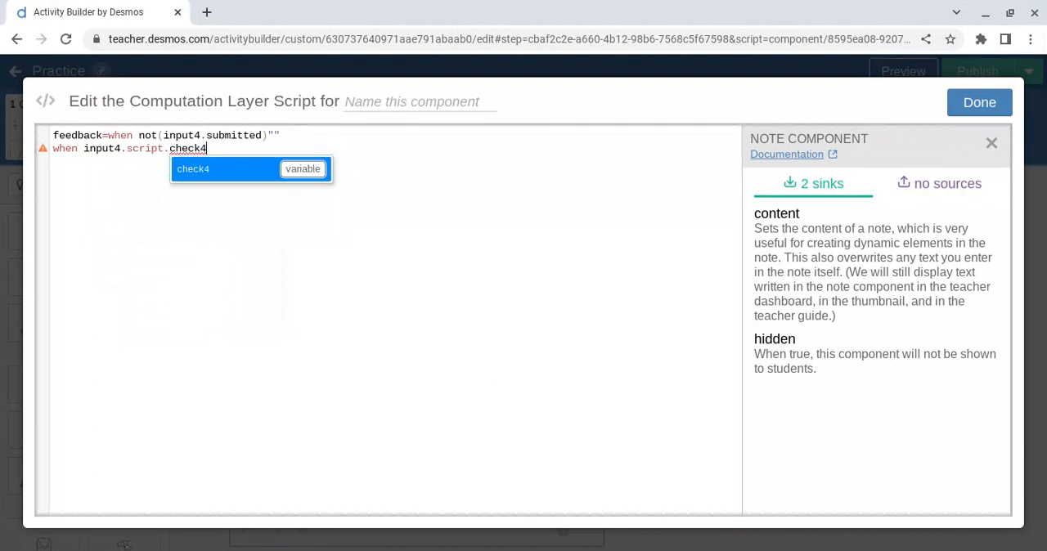
{"action": "type", "text": "\""}
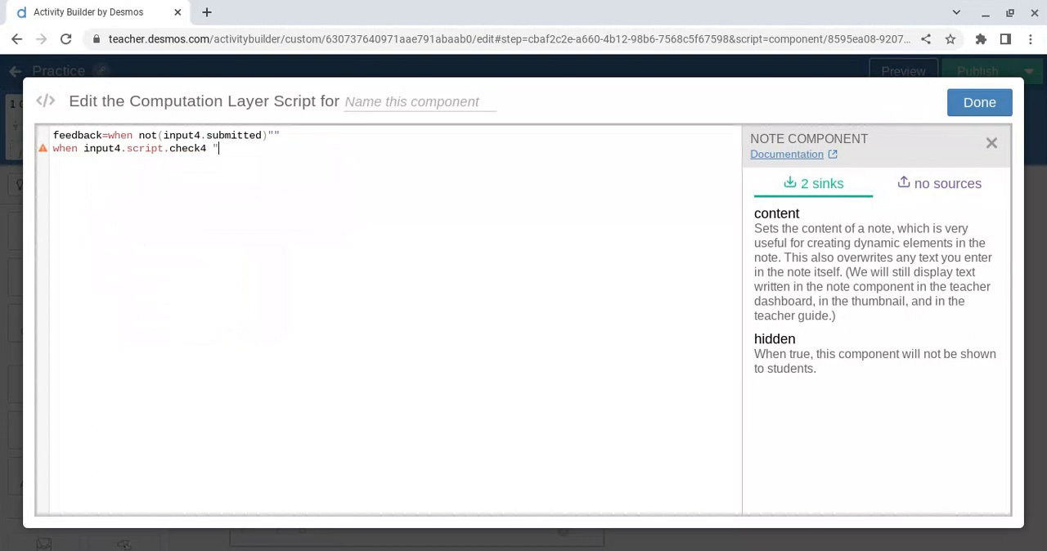
{"action": "type", "text": "Cor"}
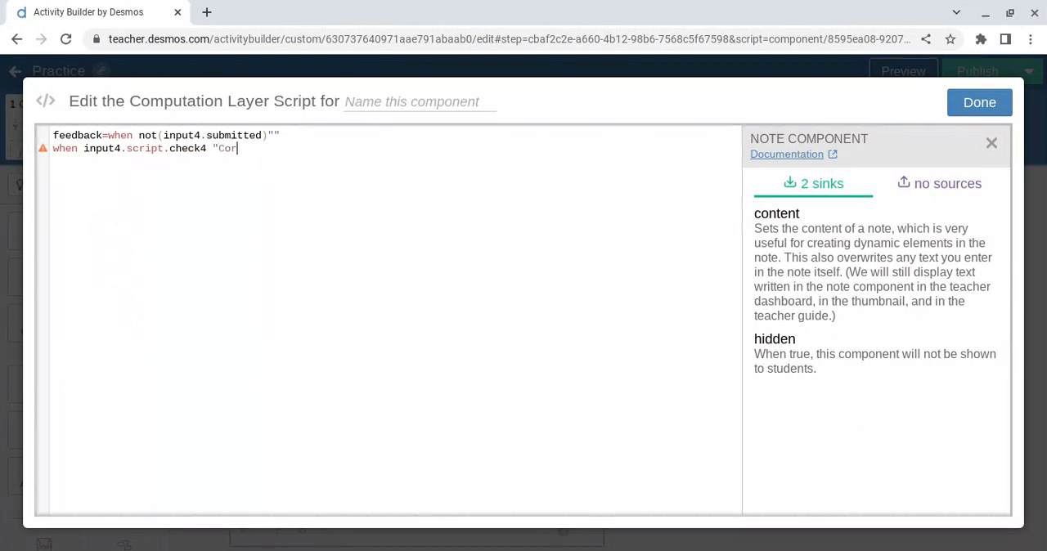
{"action": "type", "text": "rect"}
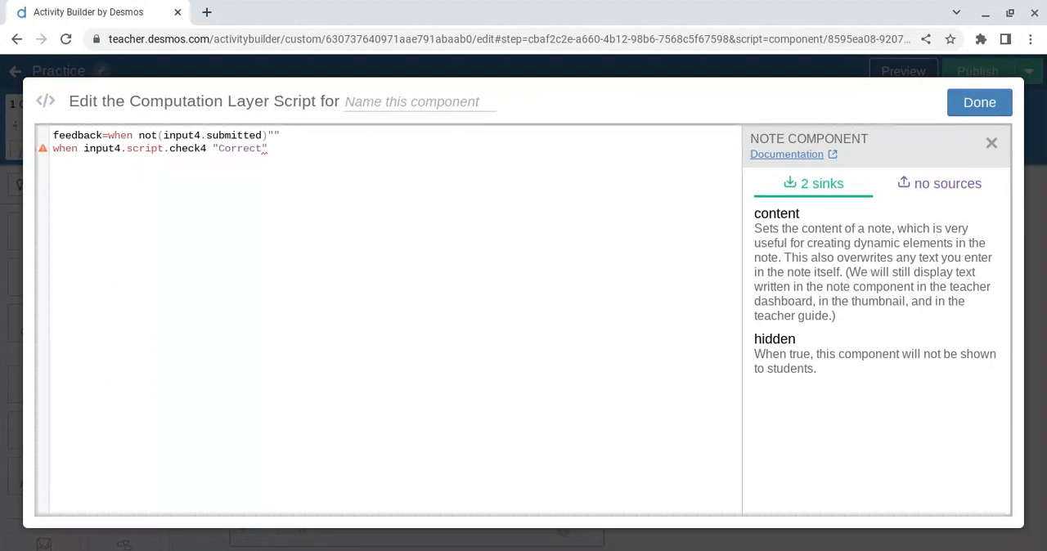
Add the fallback line otherwise "Try again"
{"action": "type", "text": "other"}
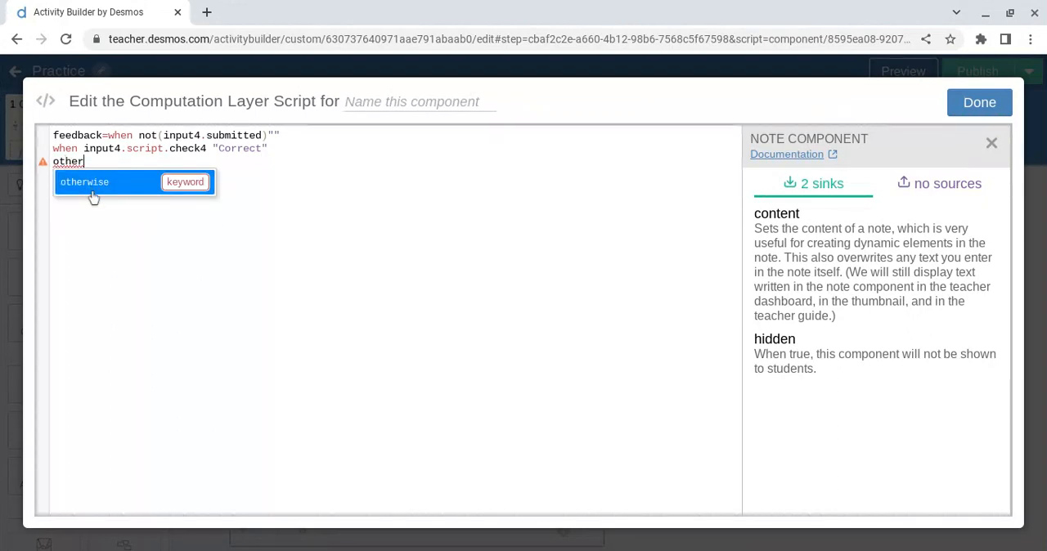
{"action": "left_click", "coordinate": [84, 182]}
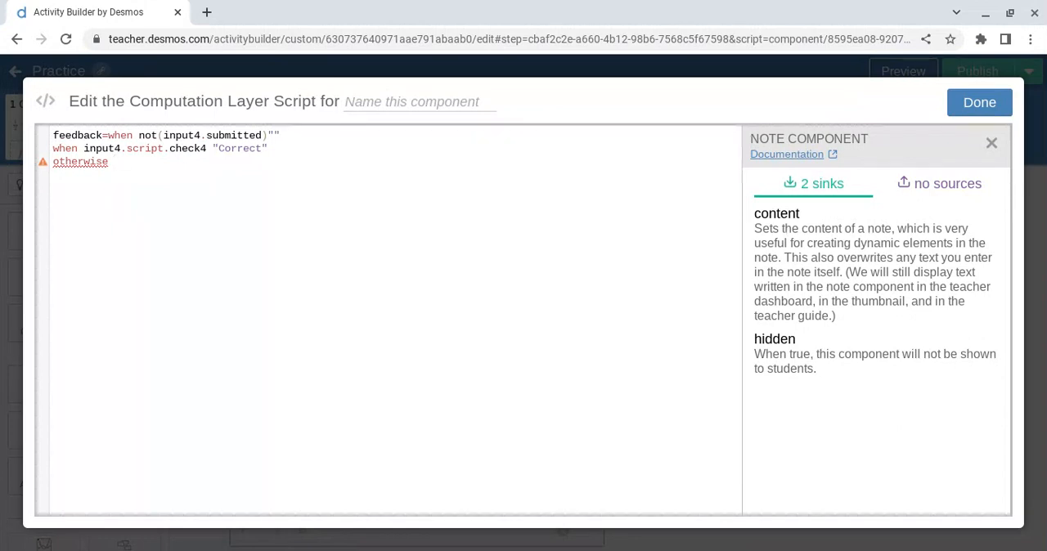
{"action": "type", "text": "\"Try again"}
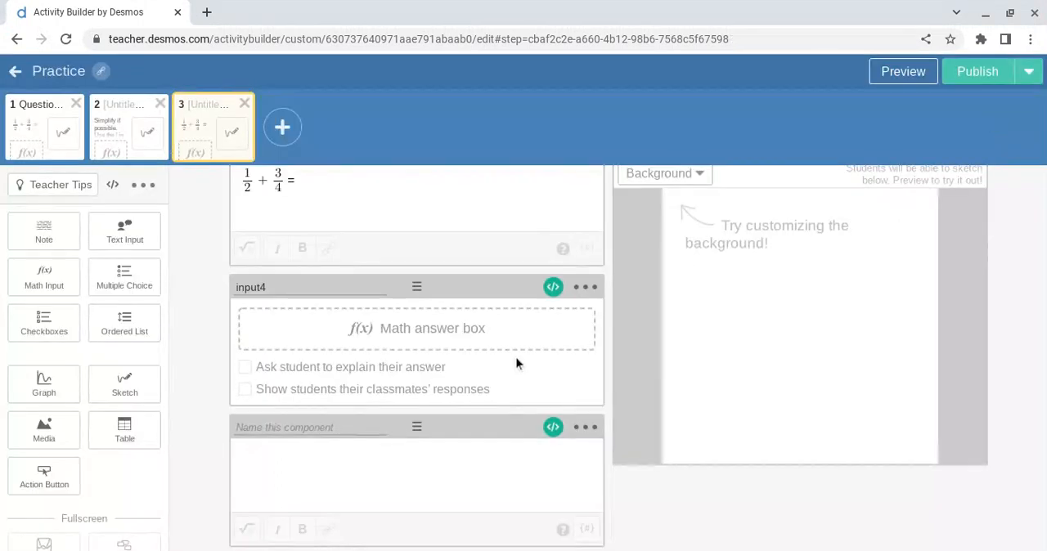
{"action": "mouse_move", "coordinate": [540, 310]}
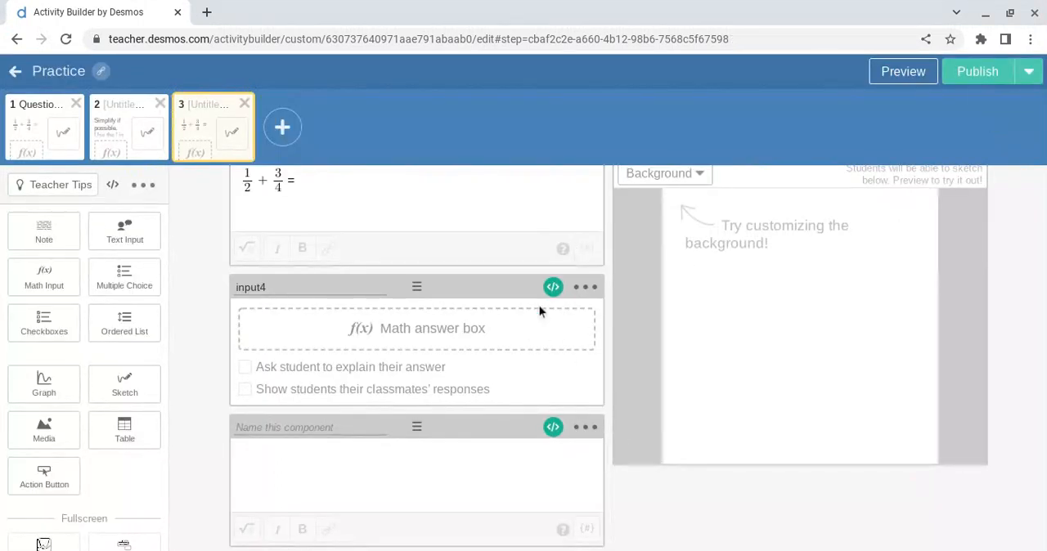
{"action": "mouse_move", "coordinate": [552, 287]}
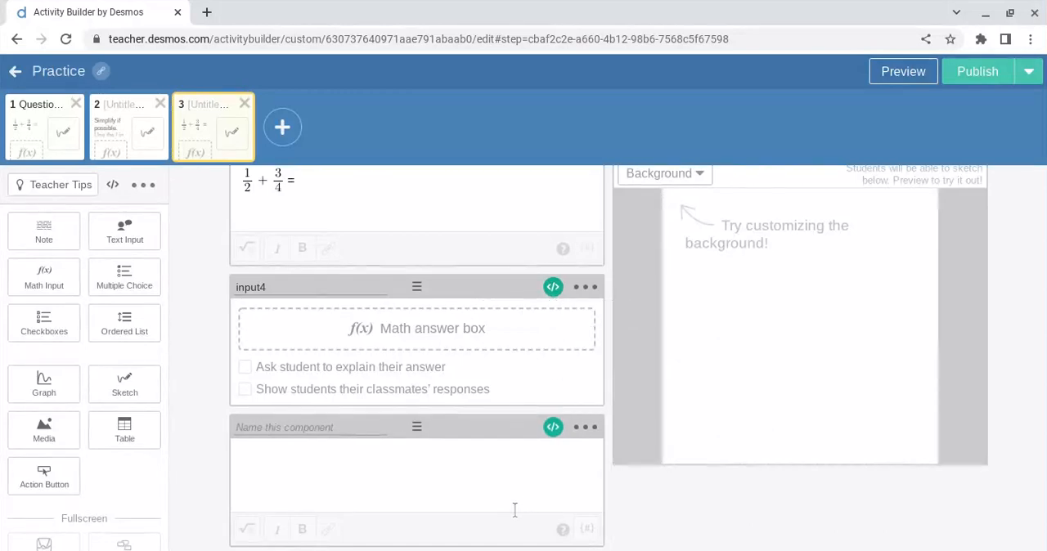
Embed ${feedback} in the note below input4
{"action": "left_click", "coordinate": [417, 476]}
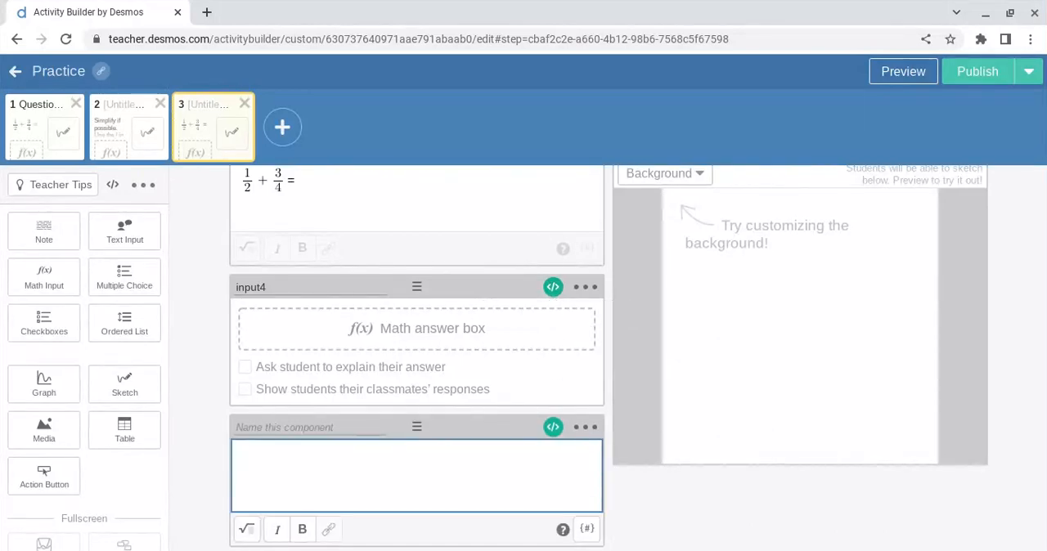
{"action": "left_click", "coordinate": [417, 475]}
{"action": "type", "text": "feedback"}
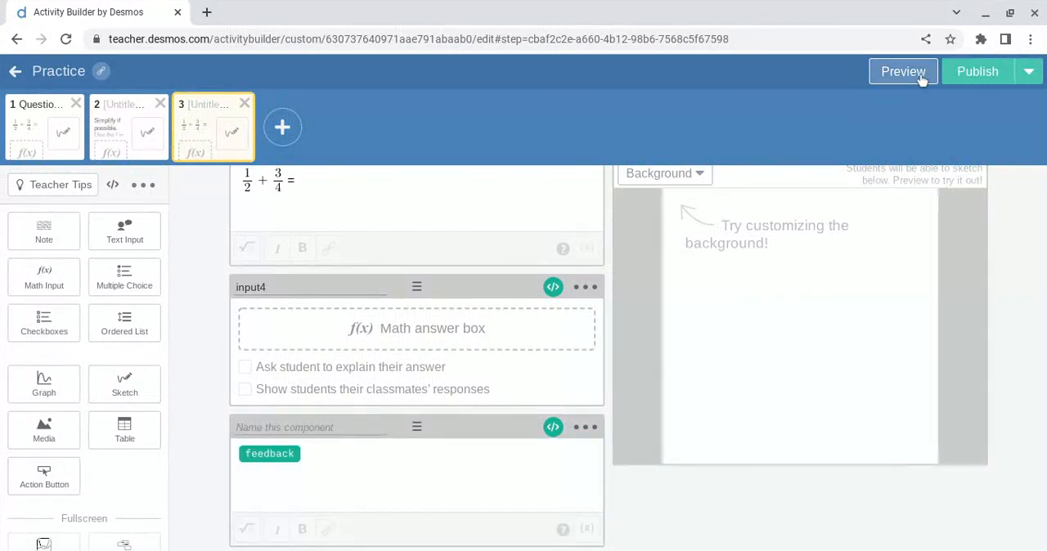
In student preview, submit 1.25, then edit the response and submit 1 1/4
{"action": "left_click", "coordinate": [902, 71]}
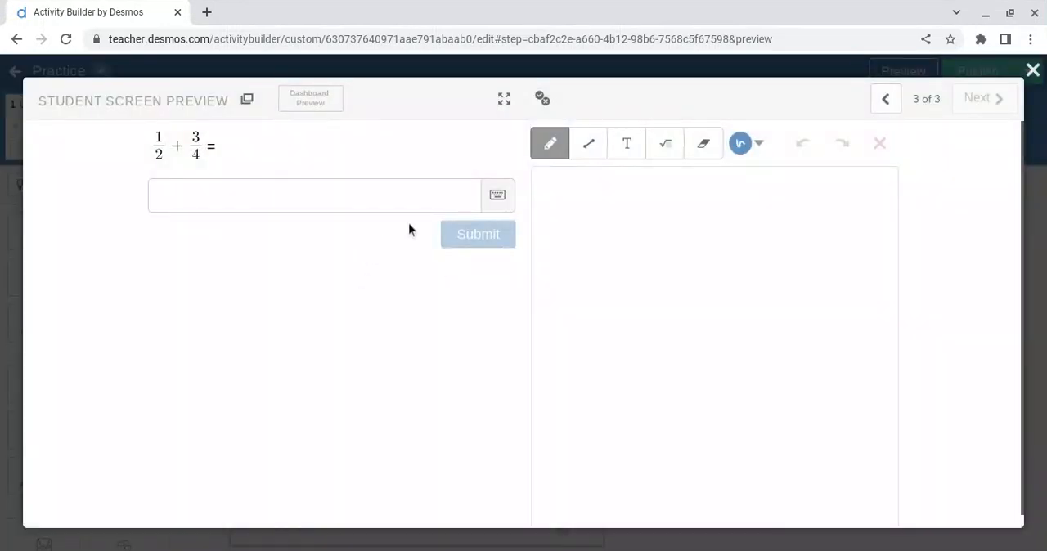
{"action": "type", "text": "1."}
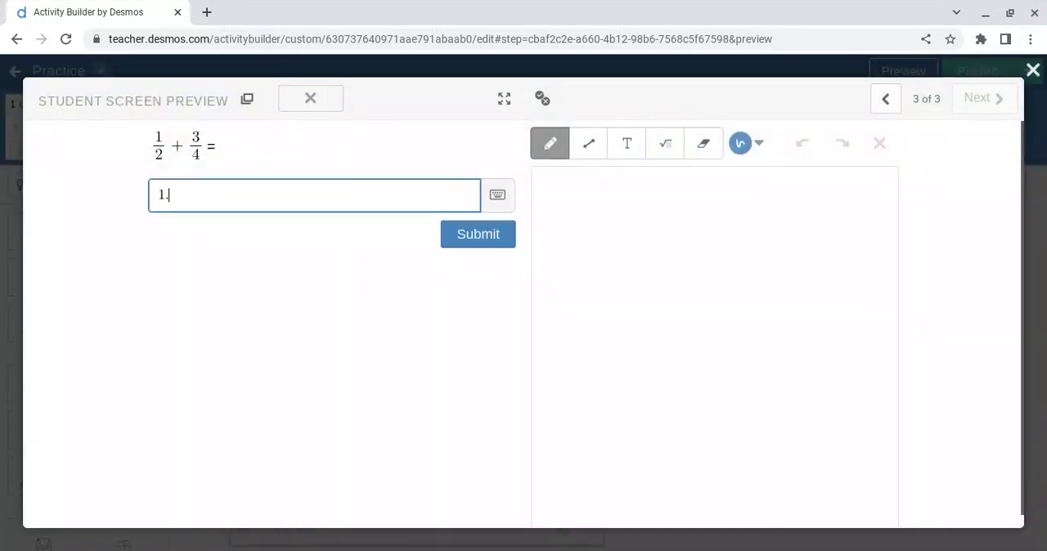
{"action": "left_click", "coordinate": [478, 234]}
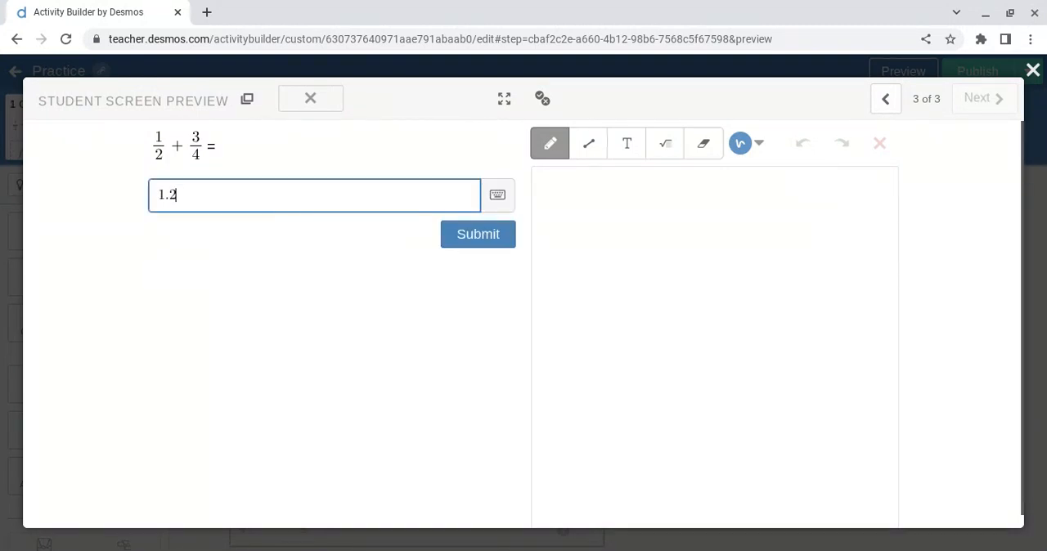
{"action": "left_click", "coordinate": [478, 234]}
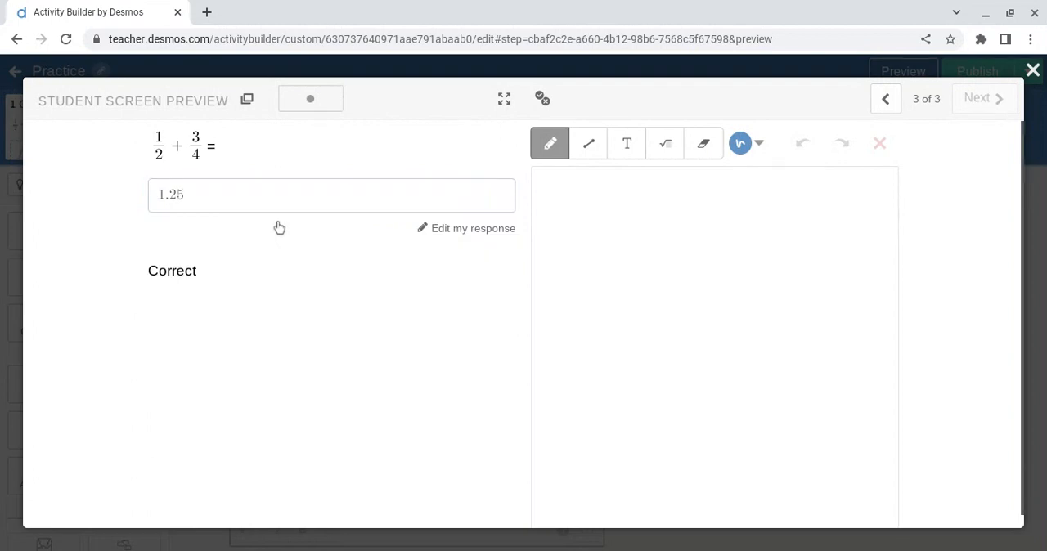
{"action": "left_click", "coordinate": [473, 228]}
{"action": "type", "text": "1 1/4"}
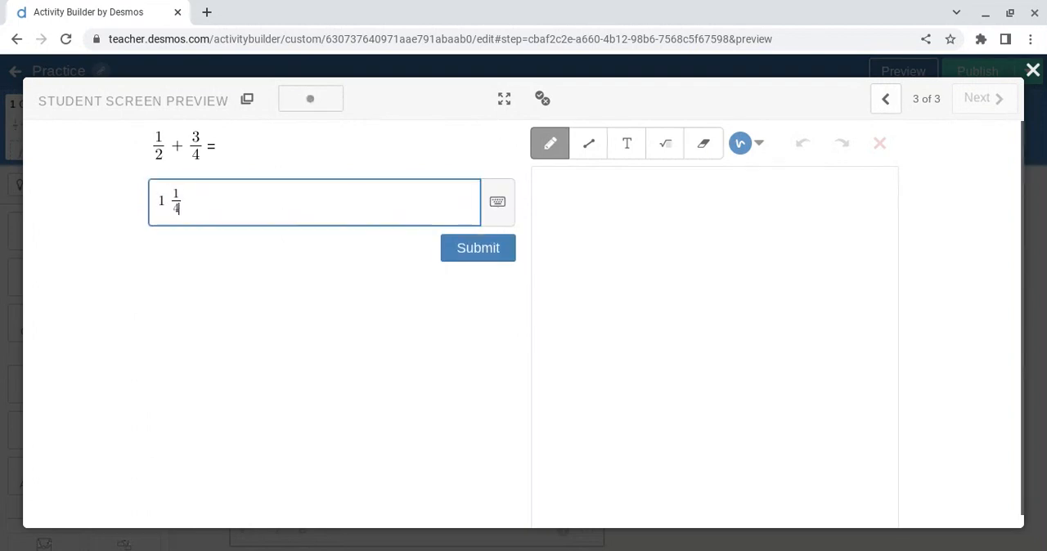
{"action": "left_click", "coordinate": [478, 248]}
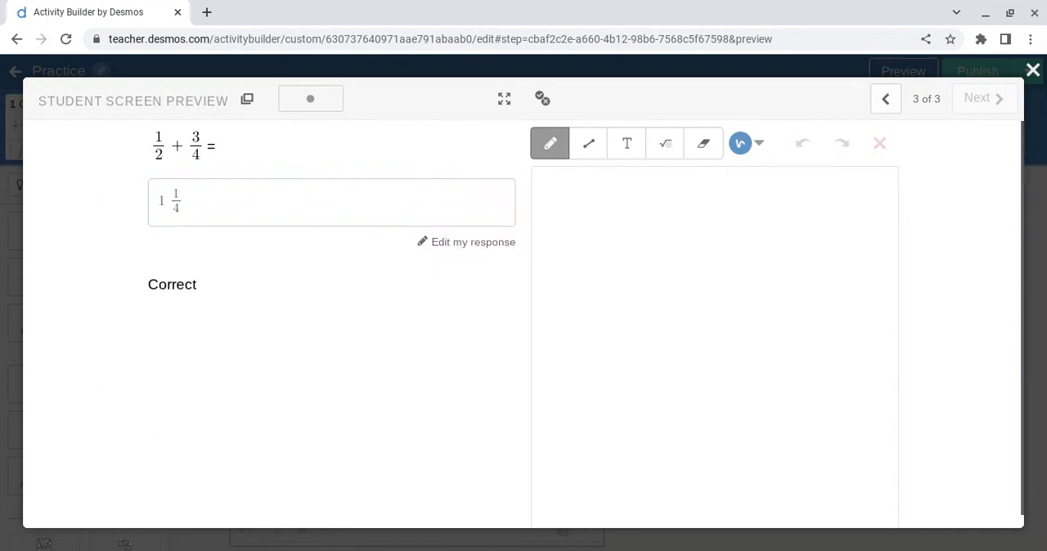